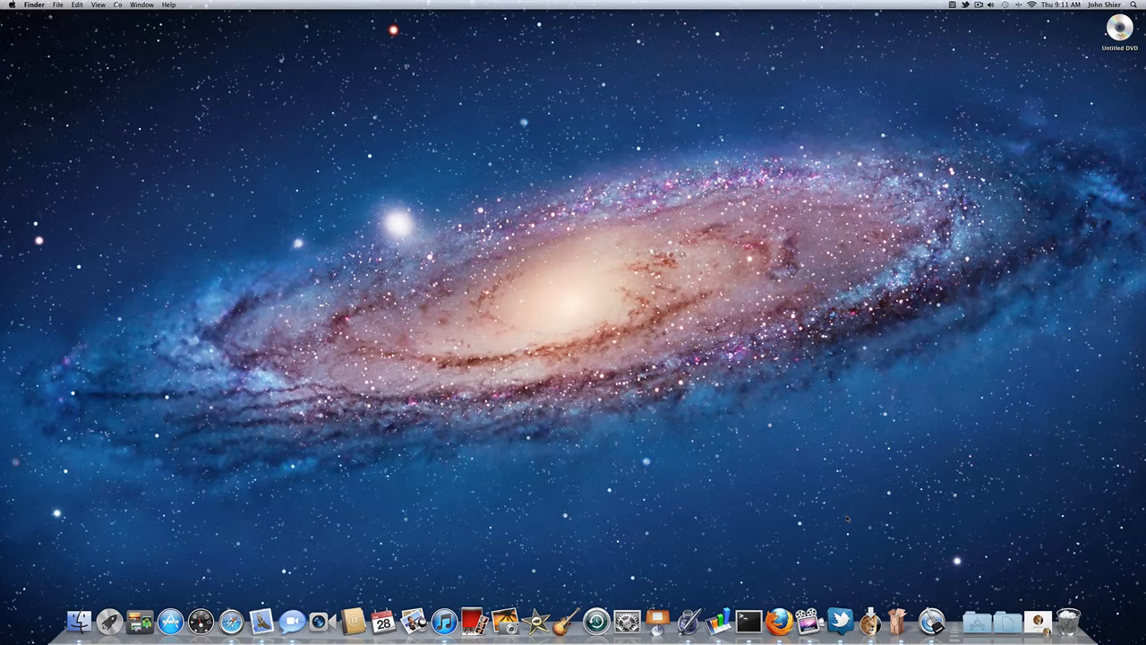
mouse_move(849, 563)
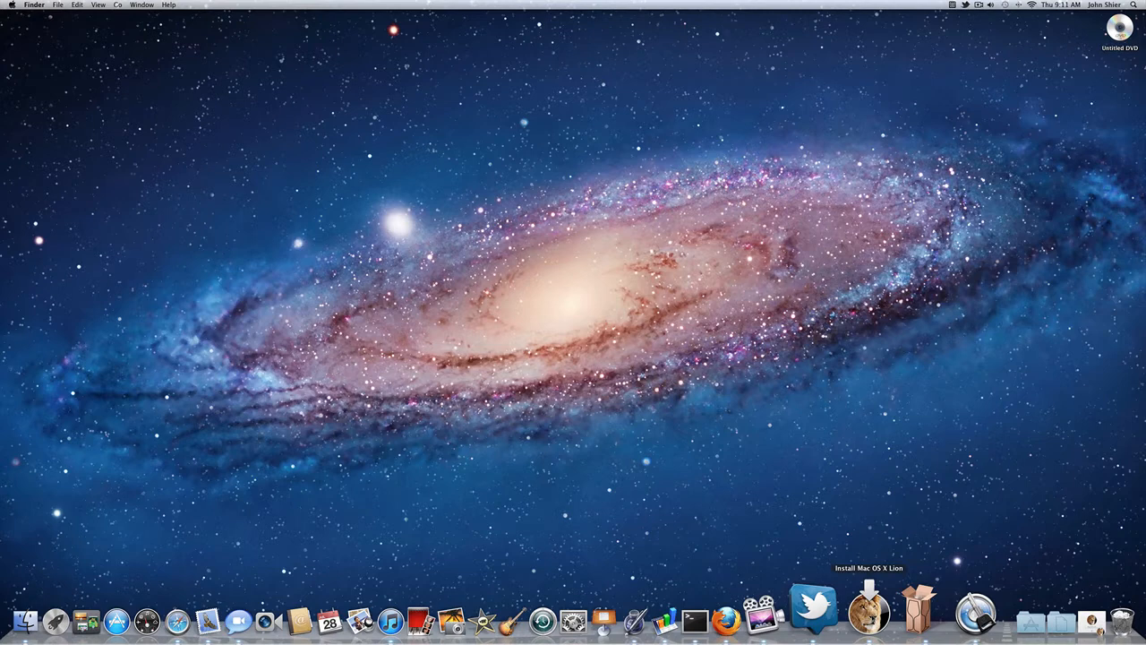
Reveal the Lion installer in Finder, then launch Disk Utility via a Spotlight search for 'disk'
right_click(867, 609)
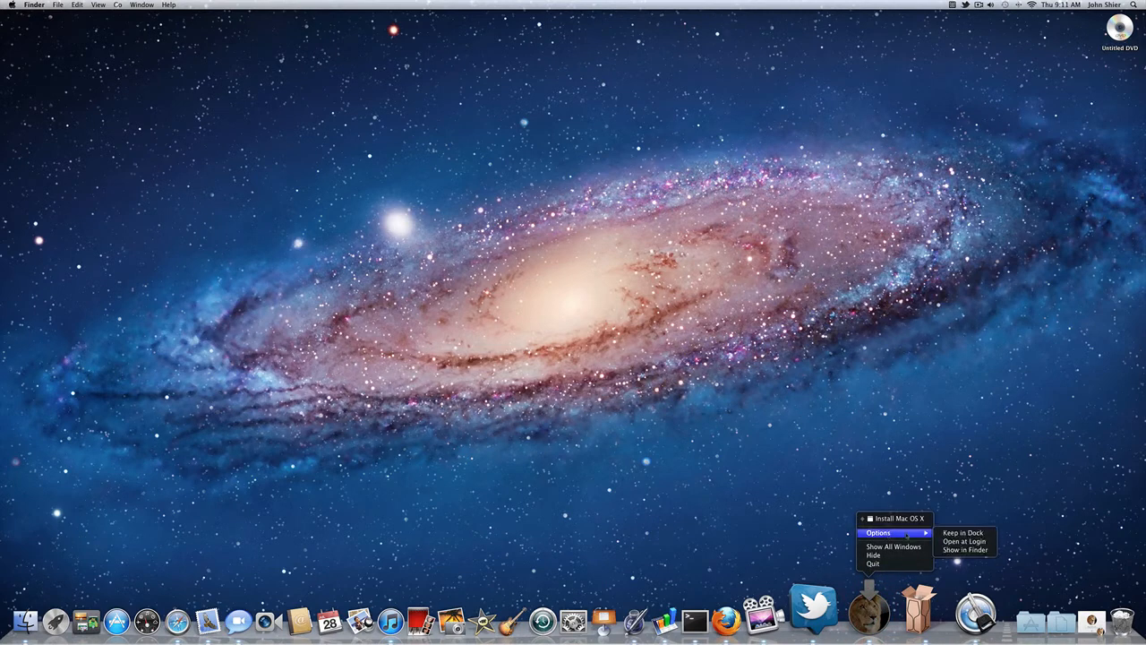
left_click(966, 548)
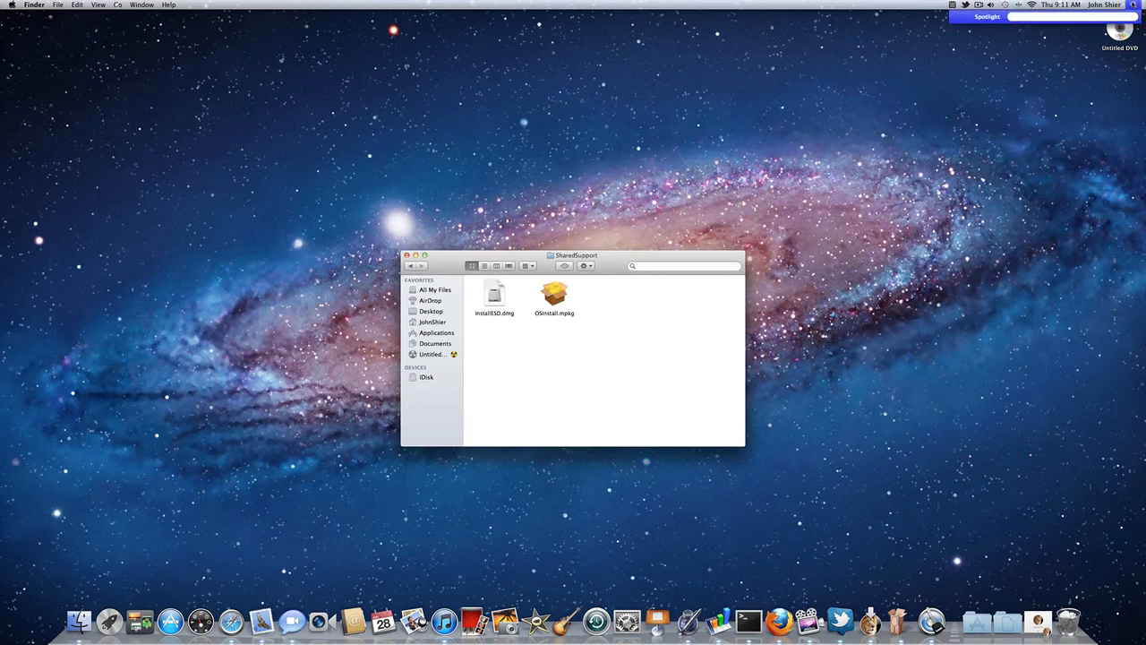
type("disk")
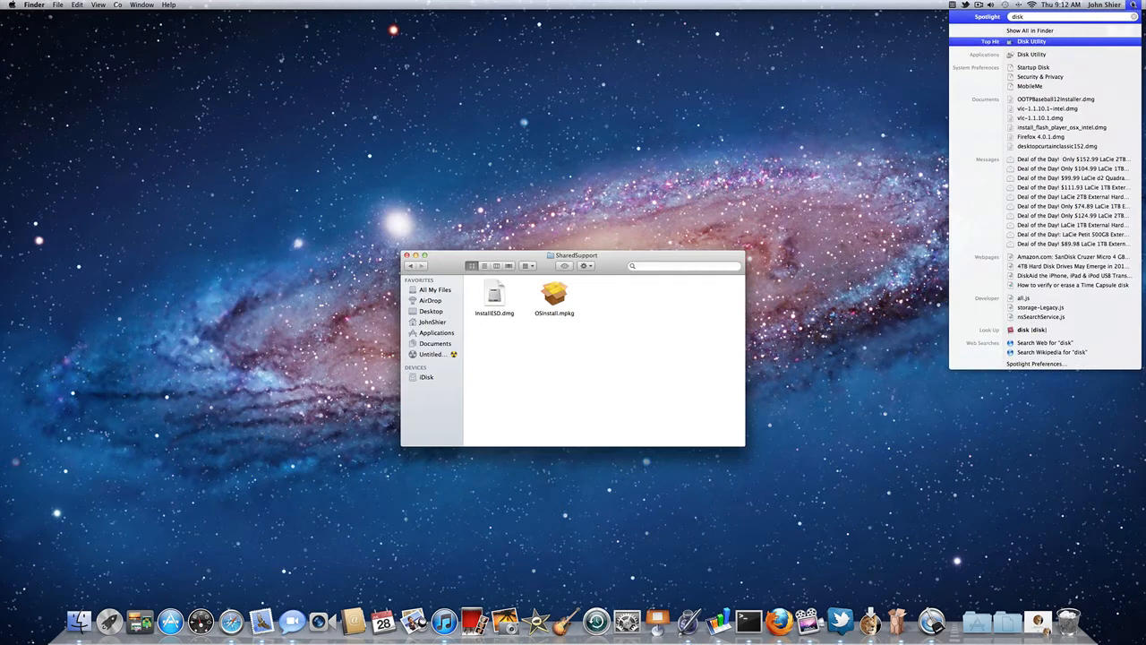
left_click(1032, 41)
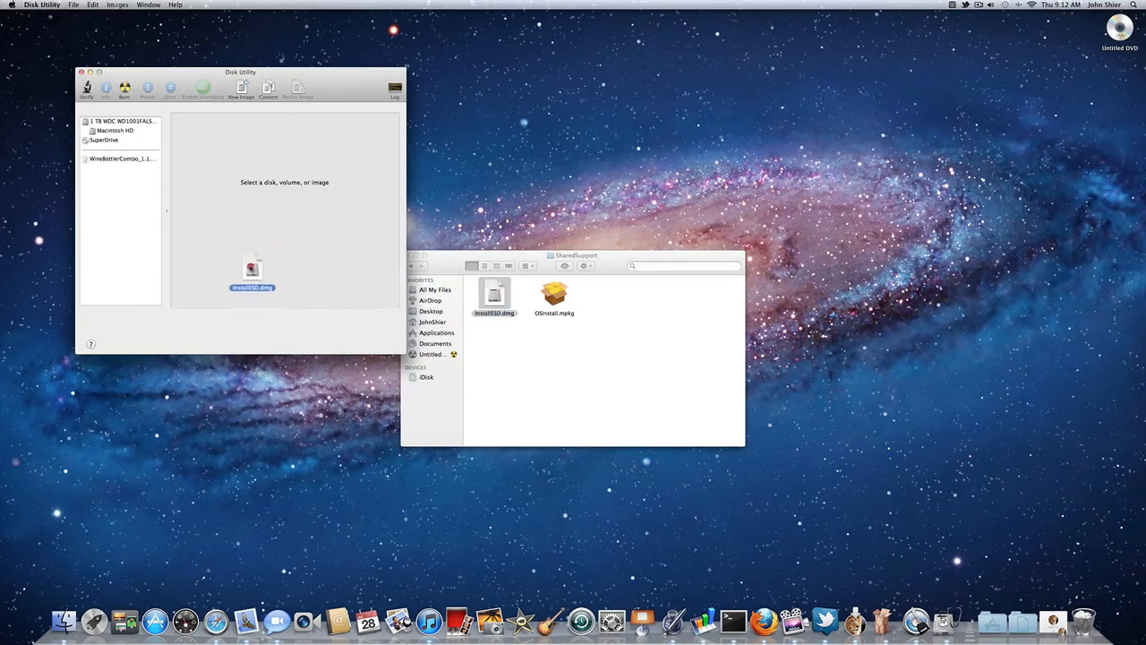
Drag InstallESD.dmg into Disk Utility's sidebar and choose Burn "InstallESD.dmg"
left_click_drag(250, 269, 106, 179)
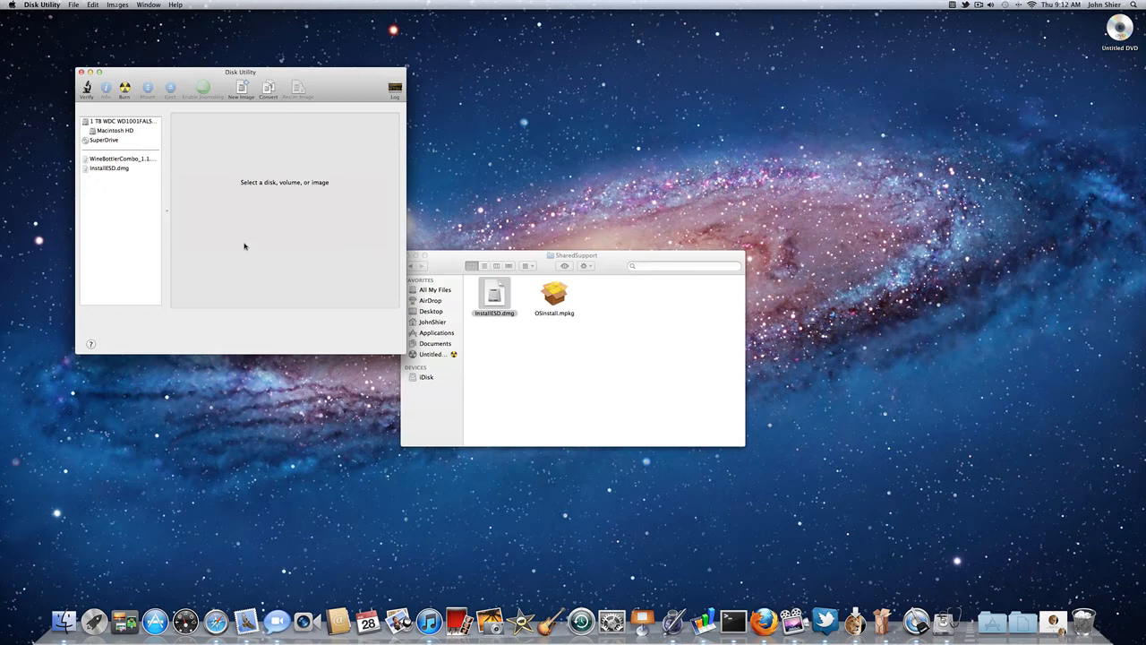
right_click(108, 169)
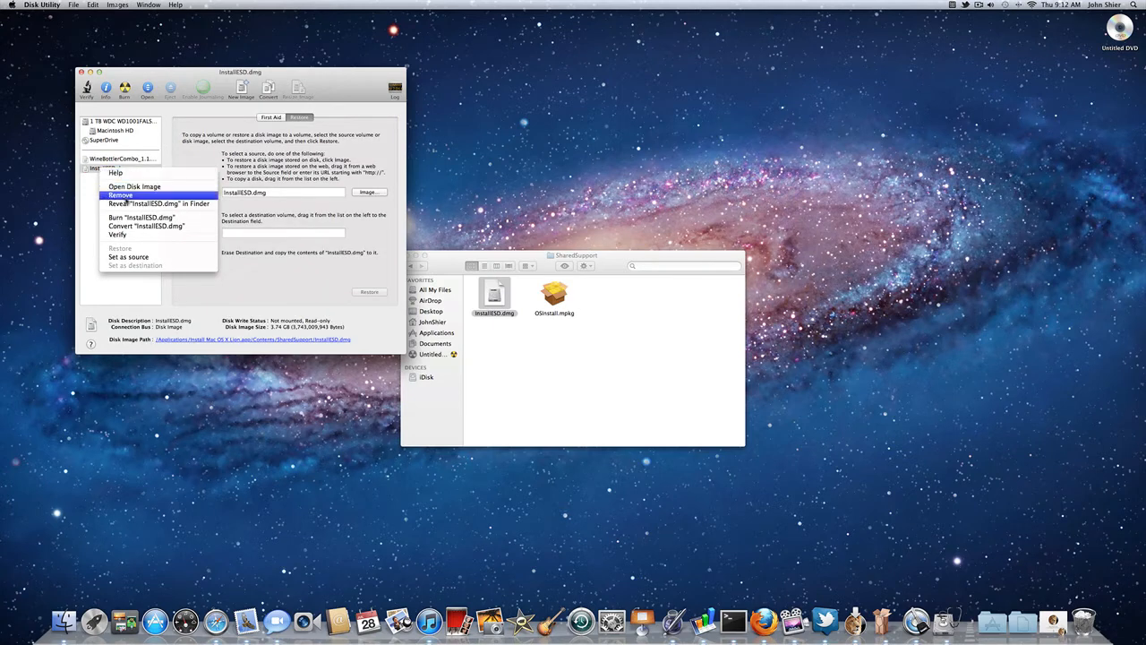
mouse_move(139, 219)
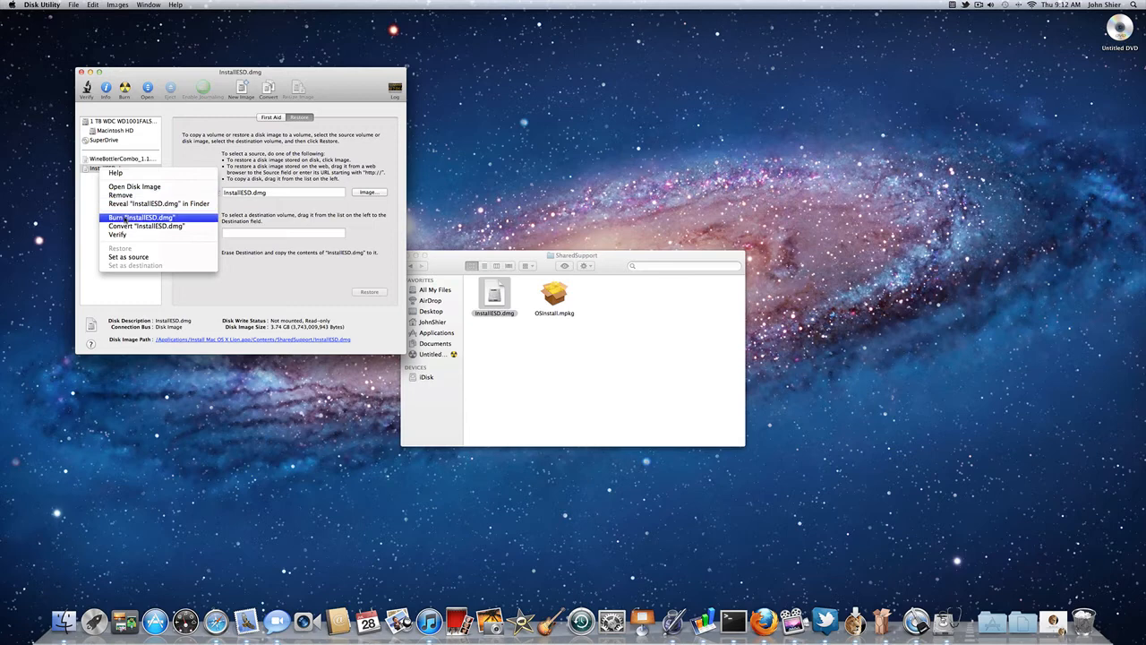
left_click(141, 218)
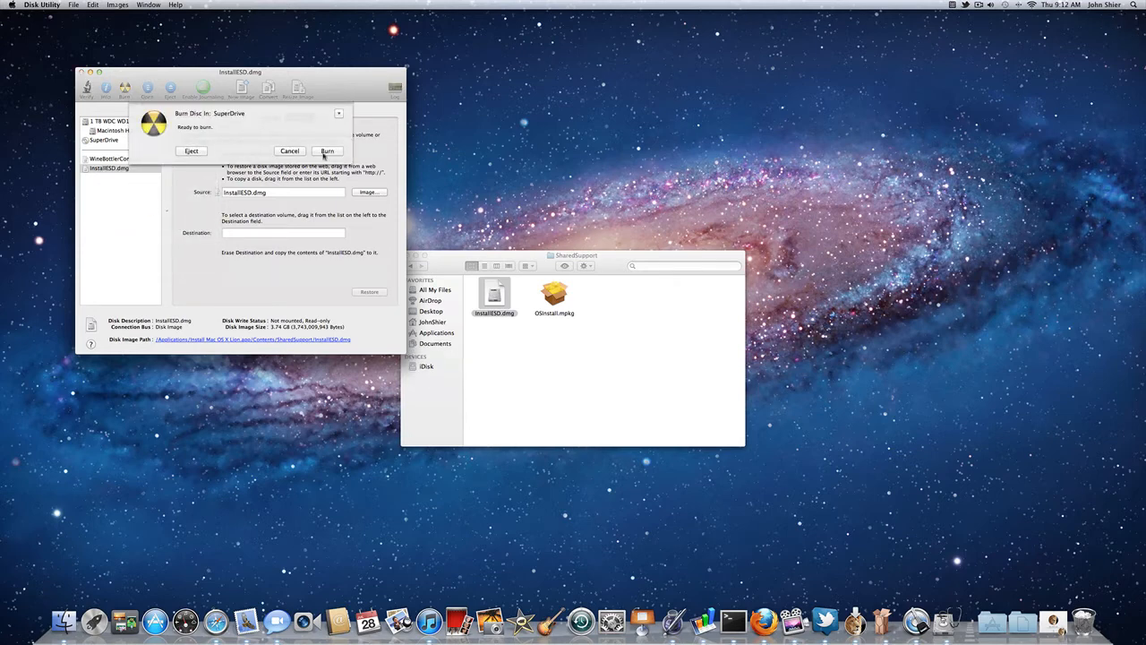
Start the burn in the SuperDrive sheet and wait for the success message
left_click(326, 151)
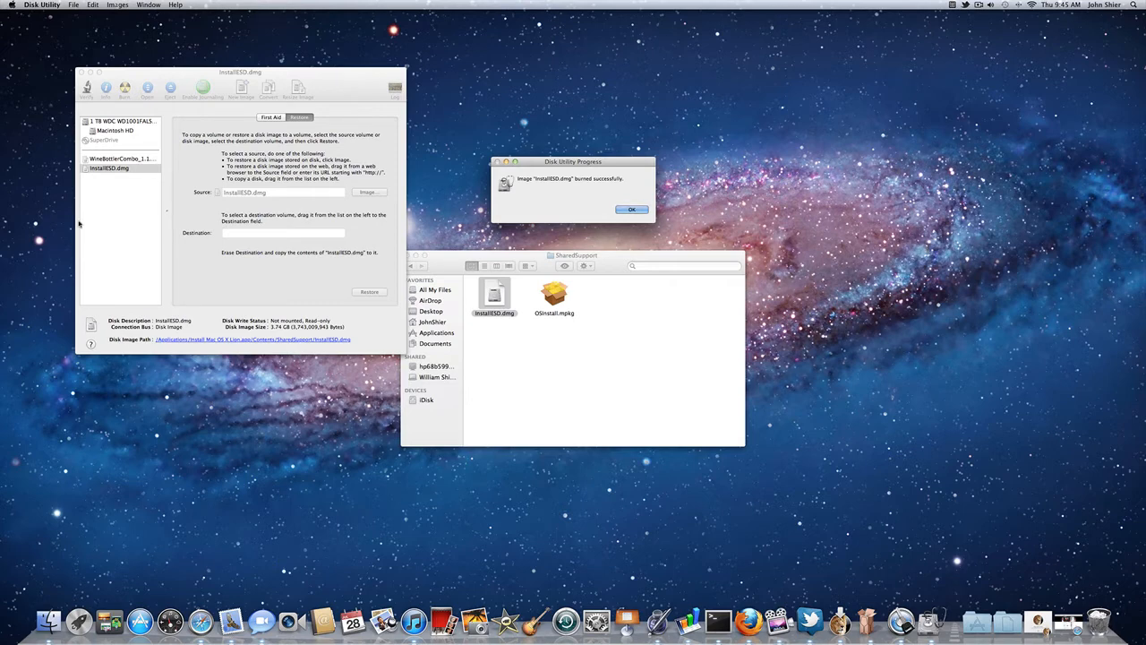
Acknowledge the successful-burn message with OK and quit Disk Utility
right_click(107, 169)
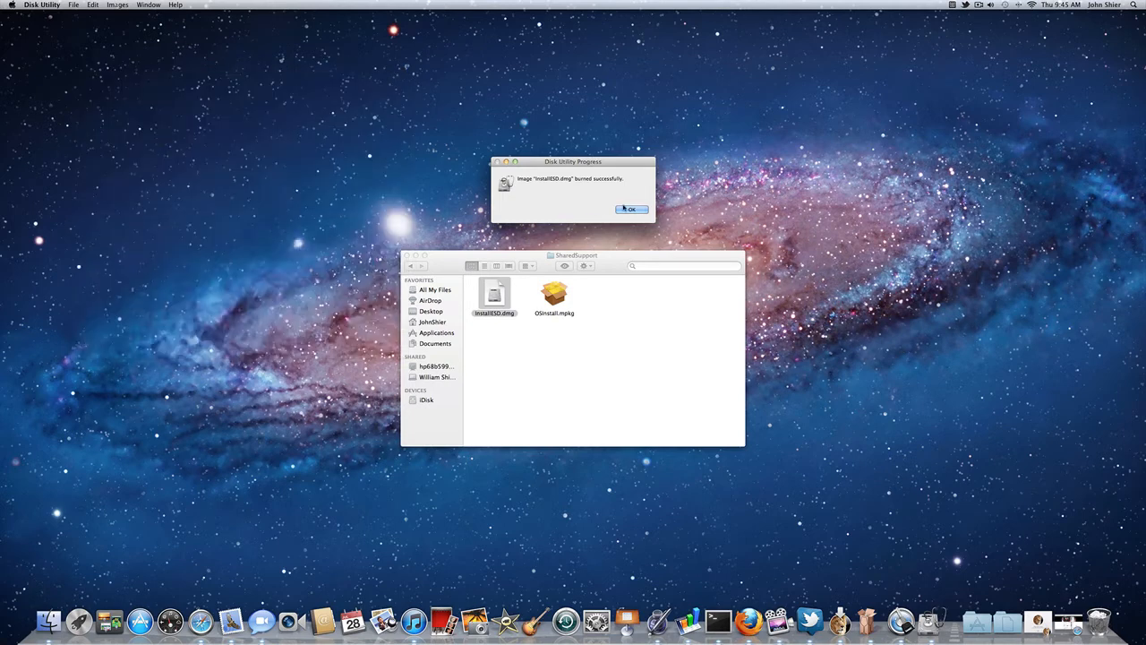
left_click(632, 208)
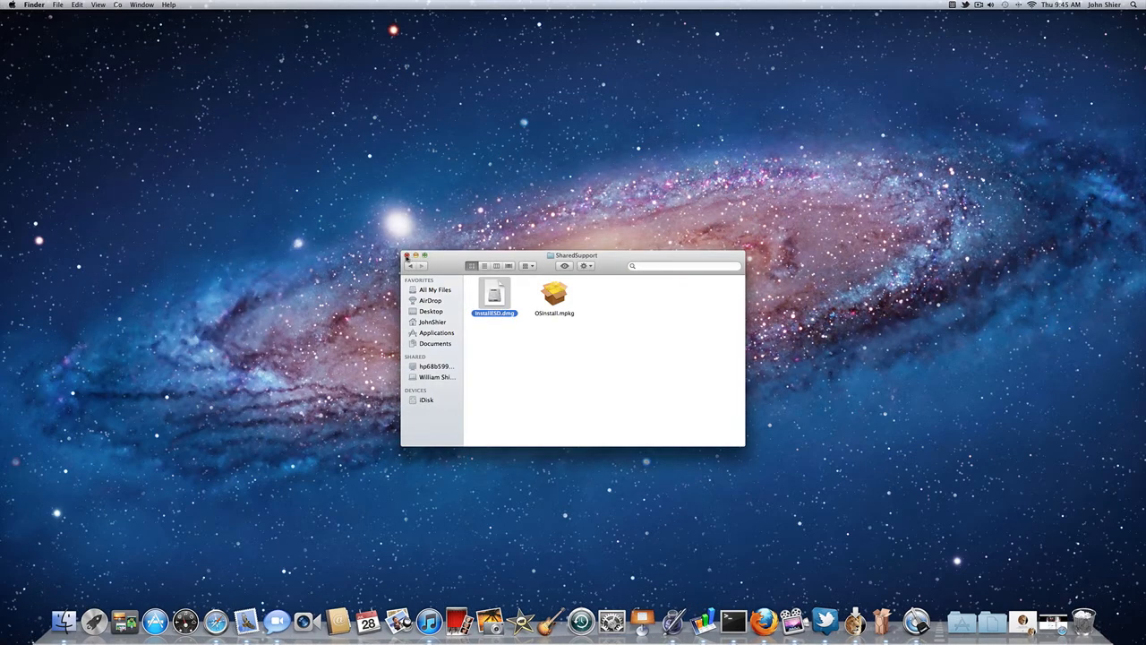
Close the SharedSupport window and select the mounted Mac OS X Install ESD disc on the desktop
left_click(409, 254)
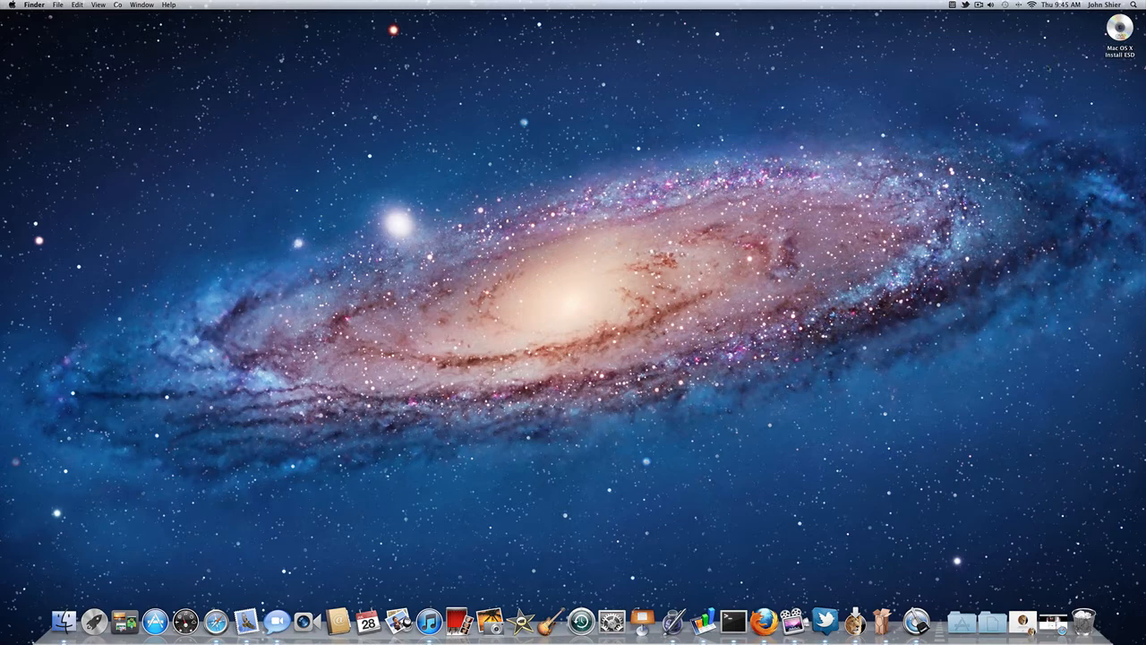
left_click(1117, 32)
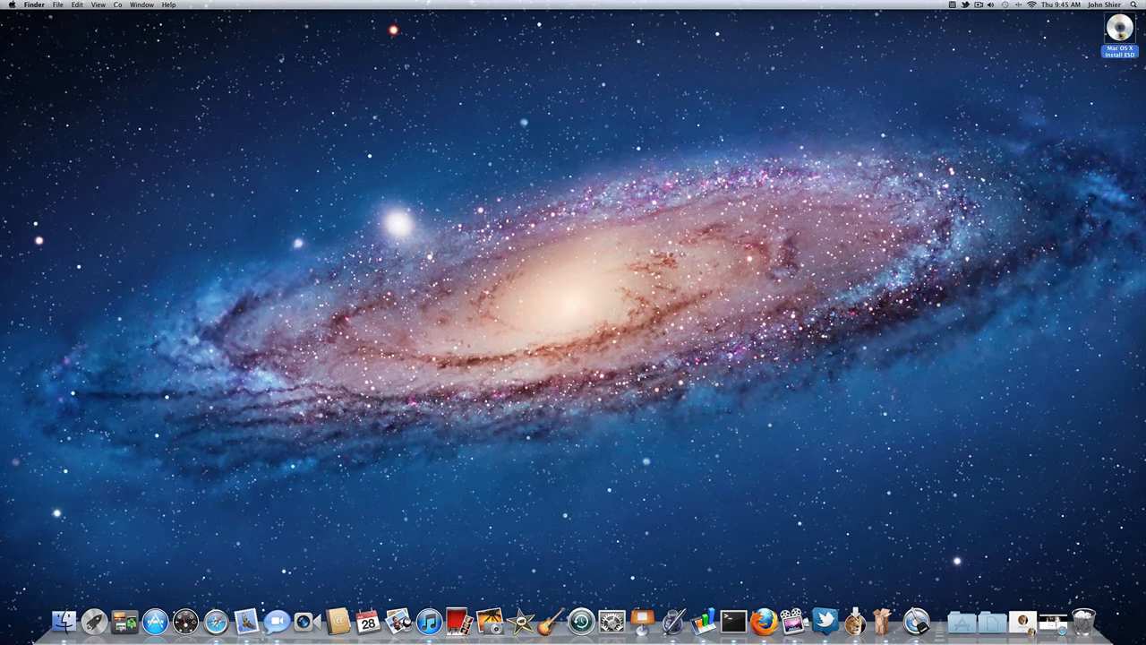